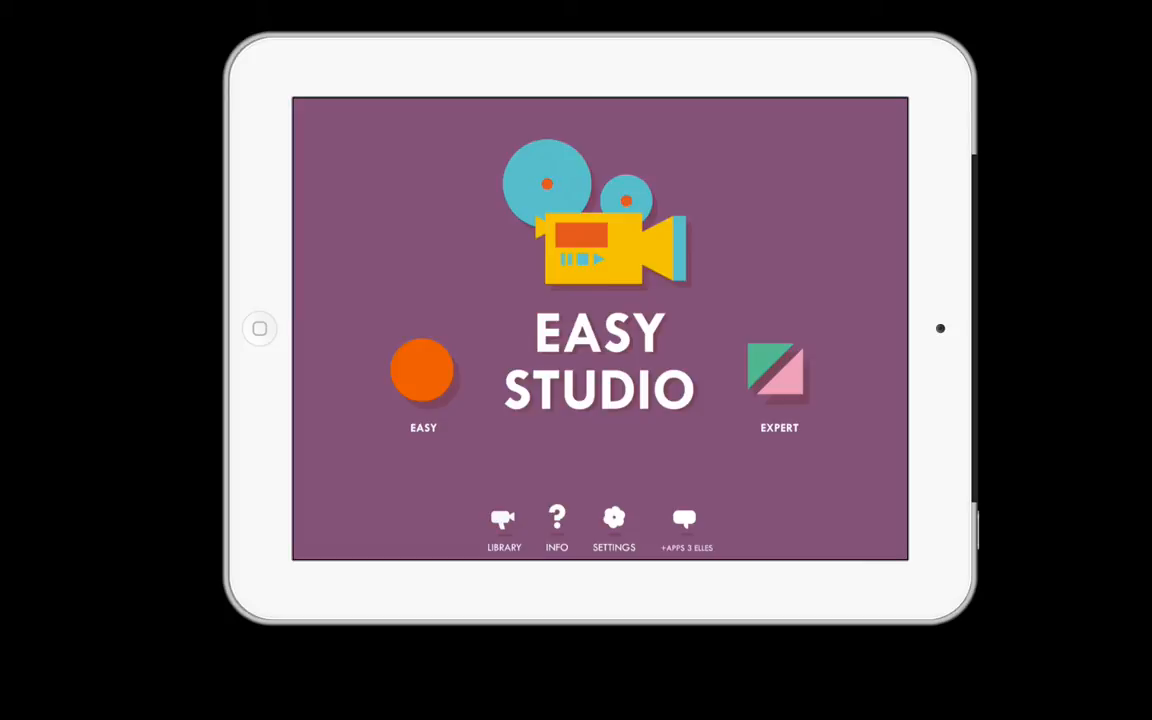
Enter Easy mode from the home screen to reach the tutorial and five levels
{"action": "left_click", "coordinate": [424, 376]}
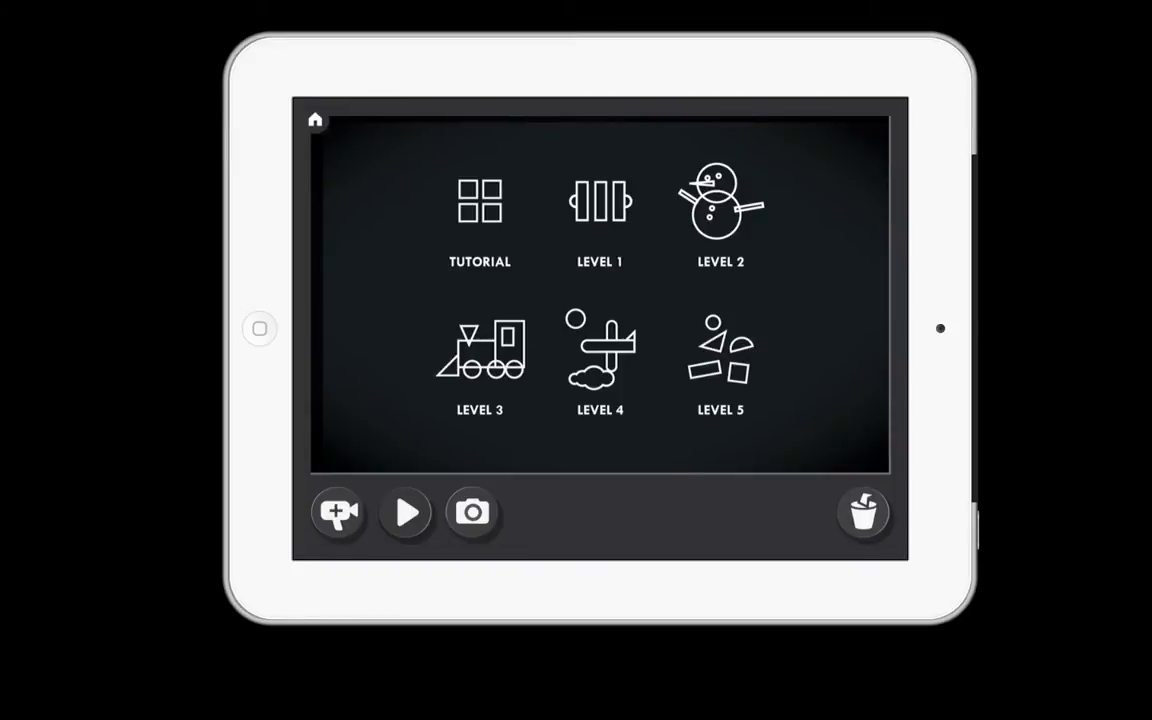
Start Level 1 and arrange its pink bars and green arcs into the figure
{"action": "left_click", "coordinate": [600, 216]}
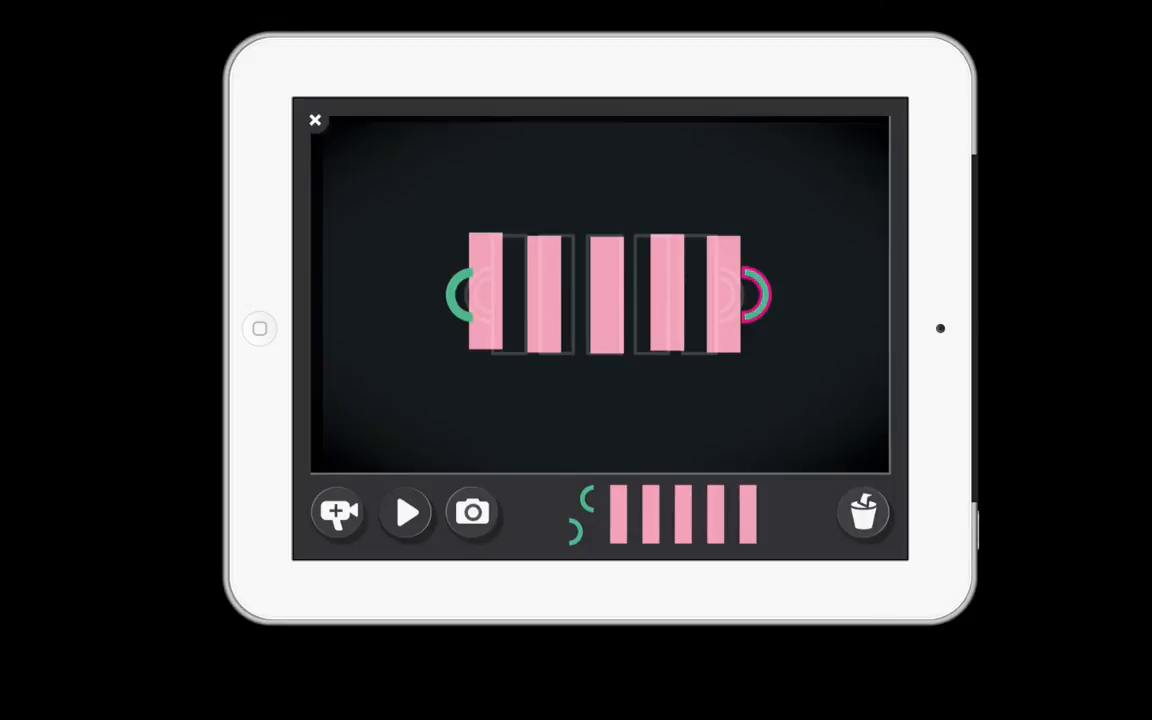
Play the finished Level 1 animation, then close the level back to the level list
{"action": "left_click", "coordinate": [404, 512]}
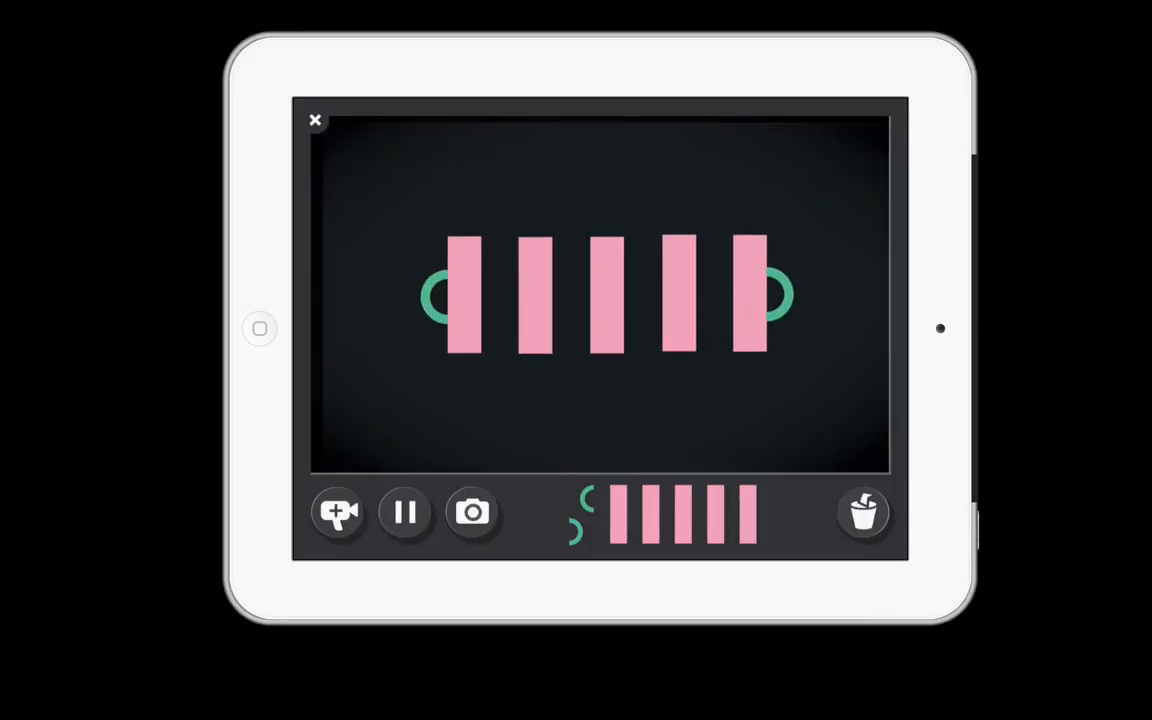
{"action": "left_click", "coordinate": [404, 512]}
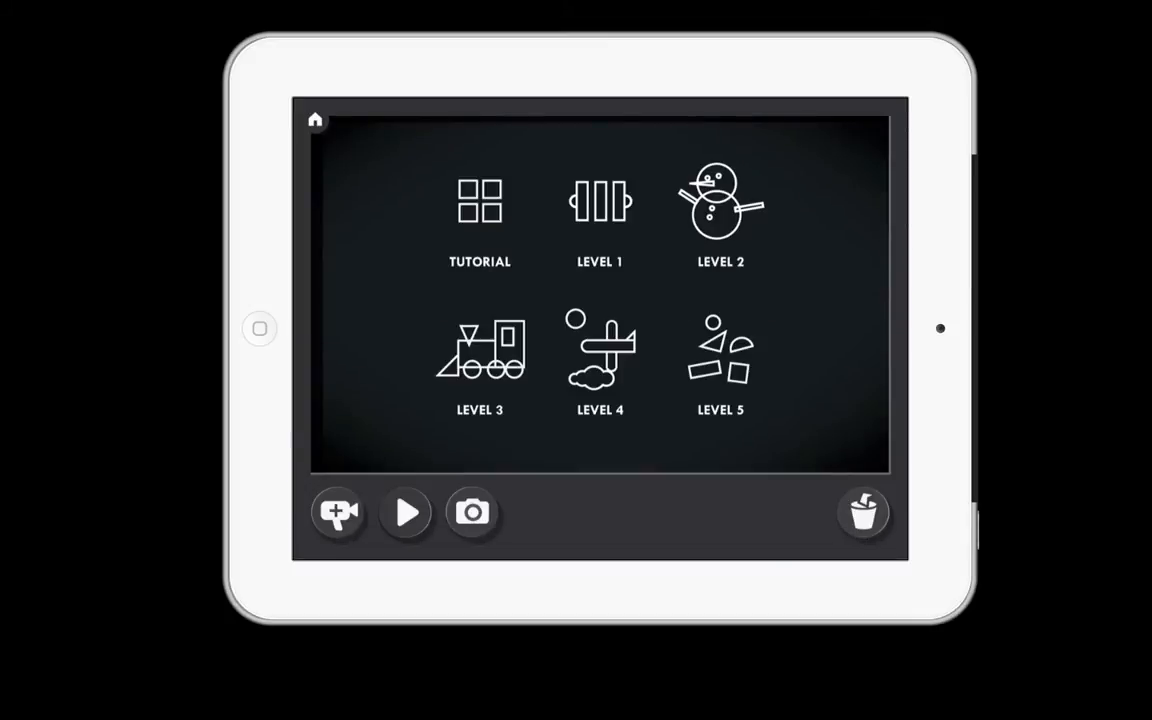
Return home and enter Expert mode with a blank canvas and shape palette
{"action": "left_click", "coordinate": [316, 120]}
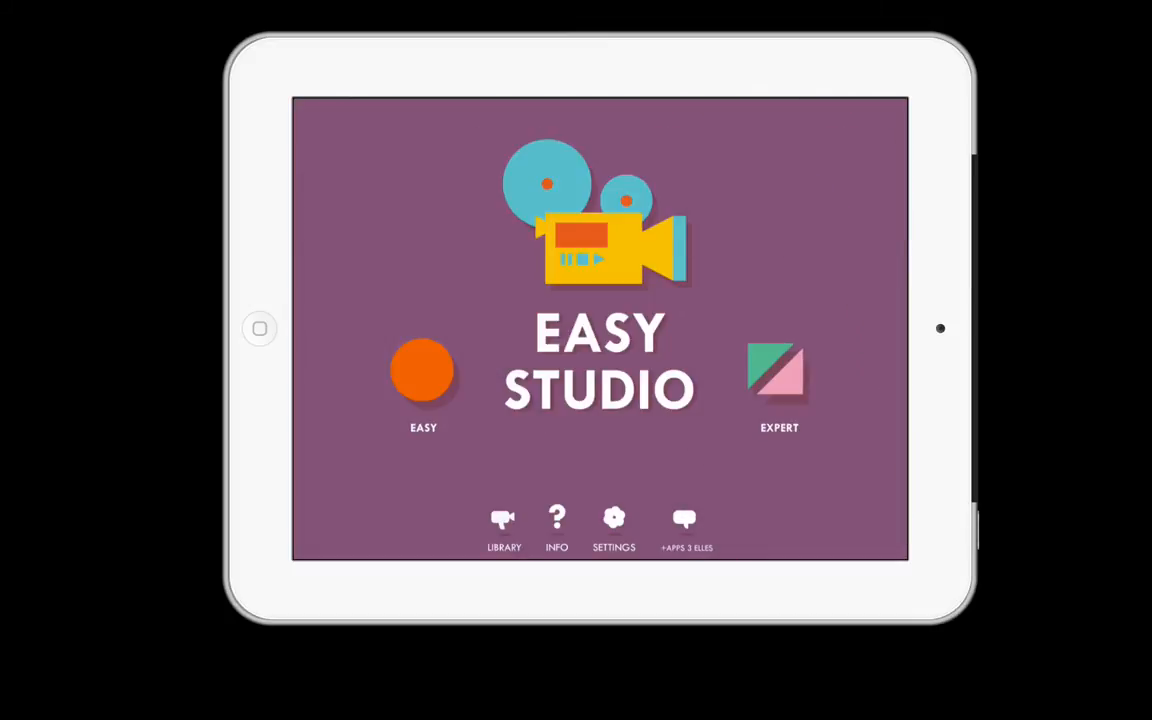
{"action": "left_click", "coordinate": [422, 372]}
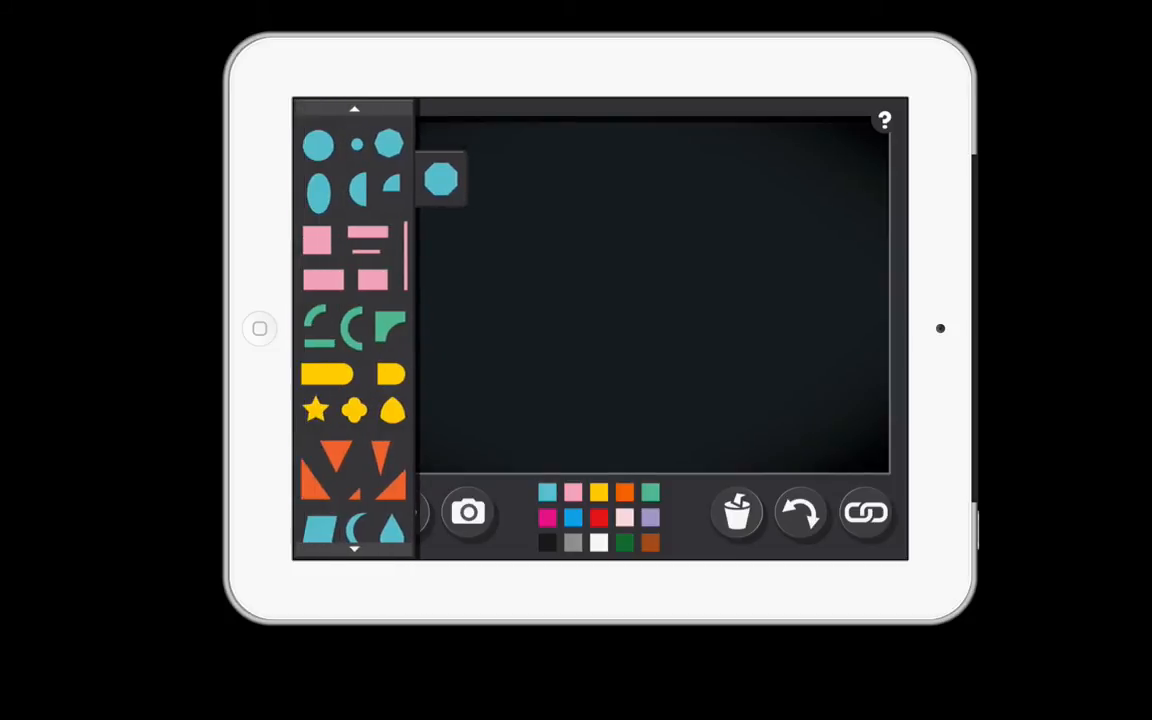
Place a purple circle, move and resize it shot by shot, then finish the movie
{"action": "left_click_drag", "start_coordinate": [318, 144], "coordinate": [572, 270]}
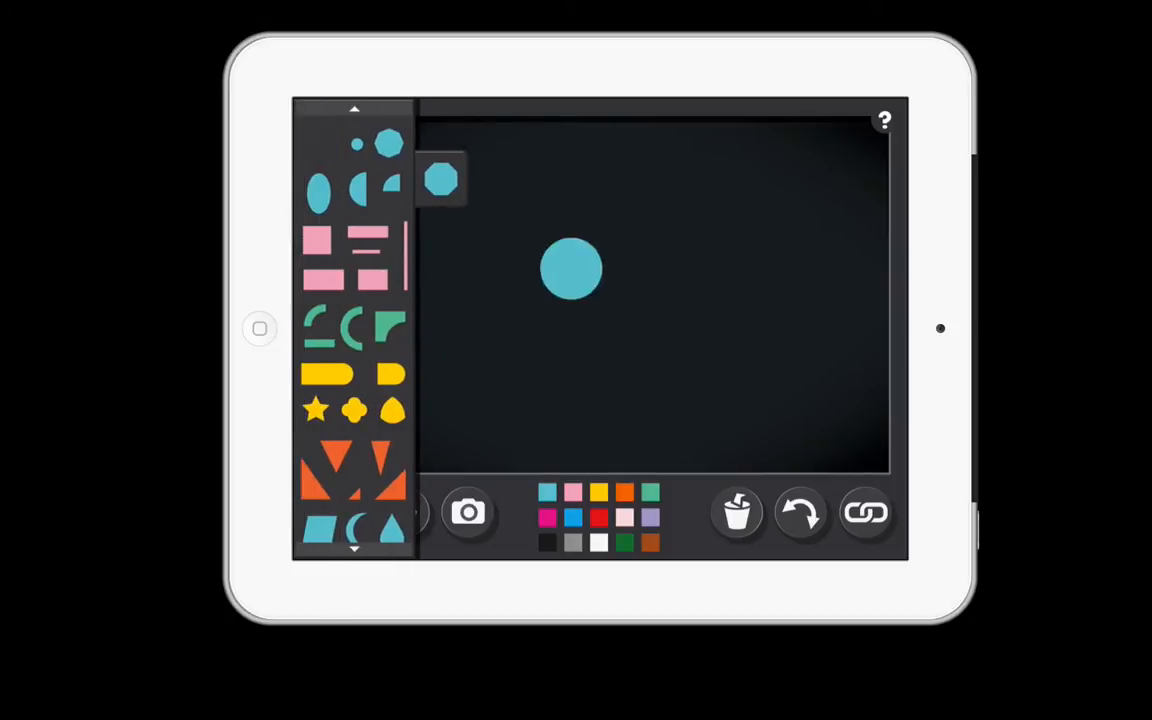
{"action": "left_click_drag", "start_coordinate": [572, 268], "coordinate": [818, 242]}
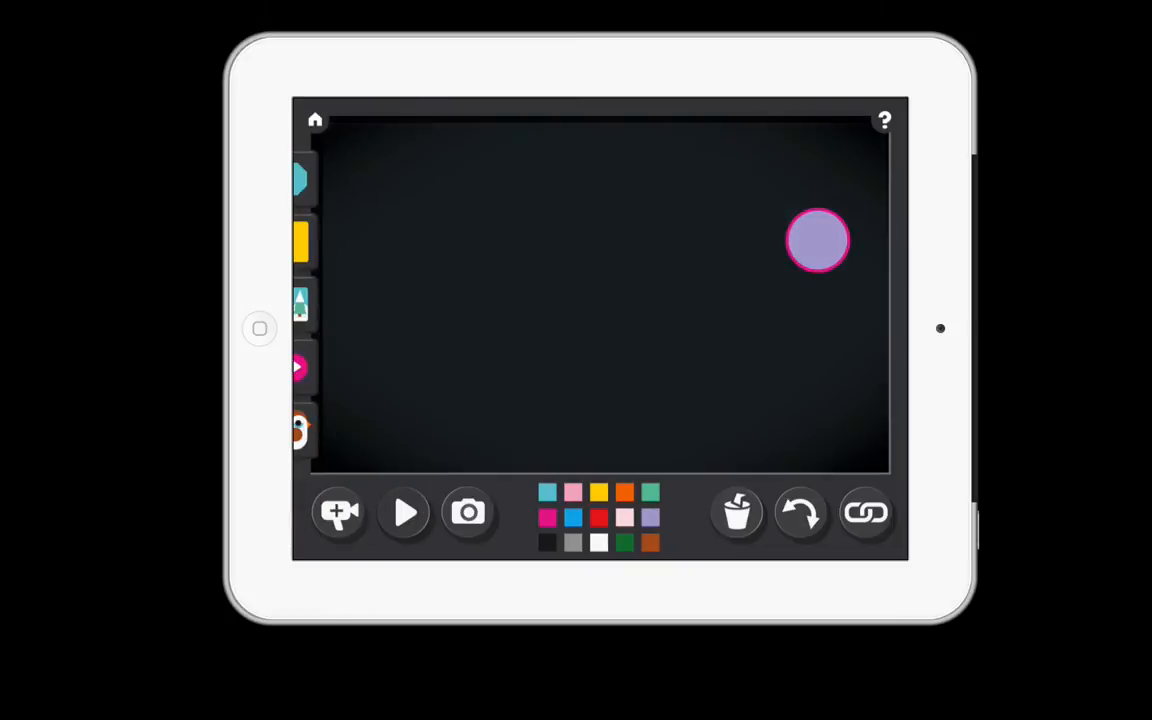
{"action": "left_click_drag", "start_coordinate": [818, 240], "coordinate": [792, 272]}
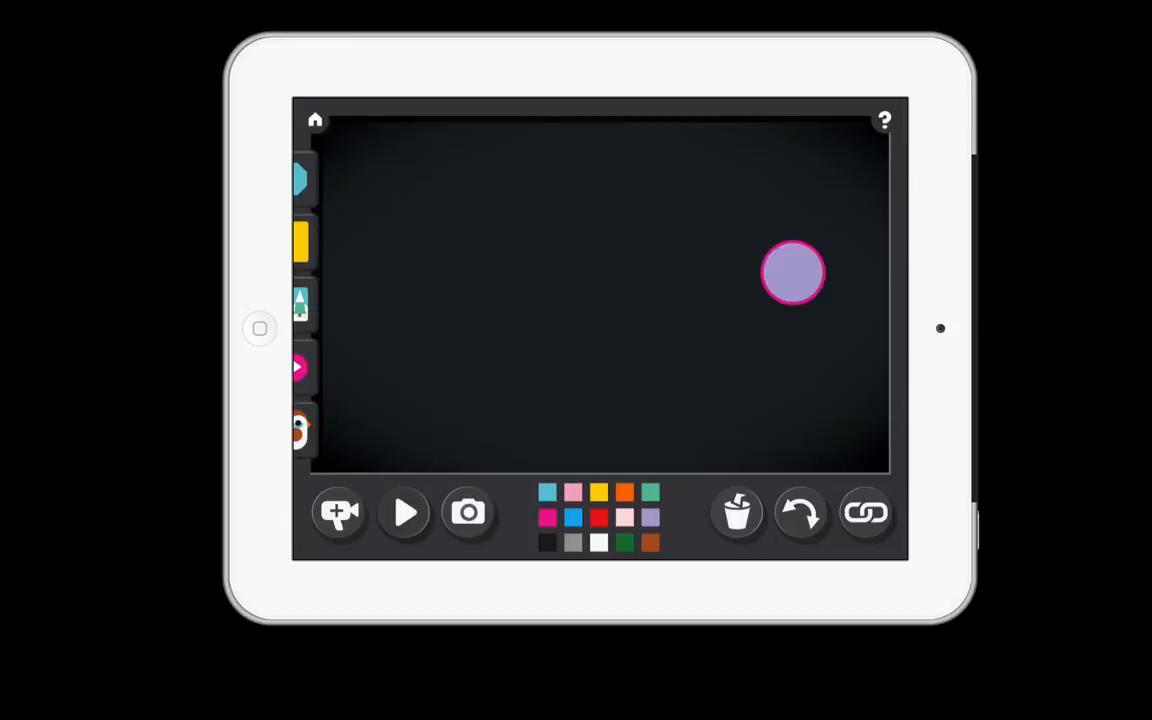
{"action": "left_click_drag", "start_coordinate": [792, 272], "coordinate": [756, 312]}
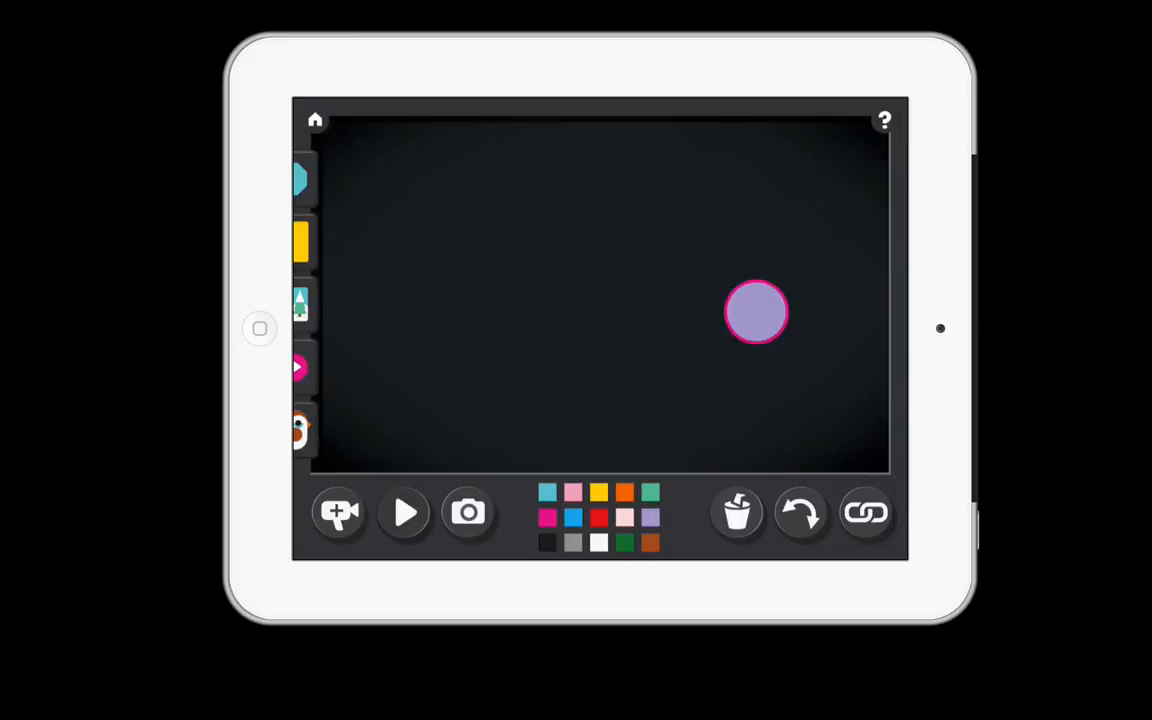
{"action": "left_click_drag", "start_coordinate": [756, 312], "coordinate": [710, 350]}
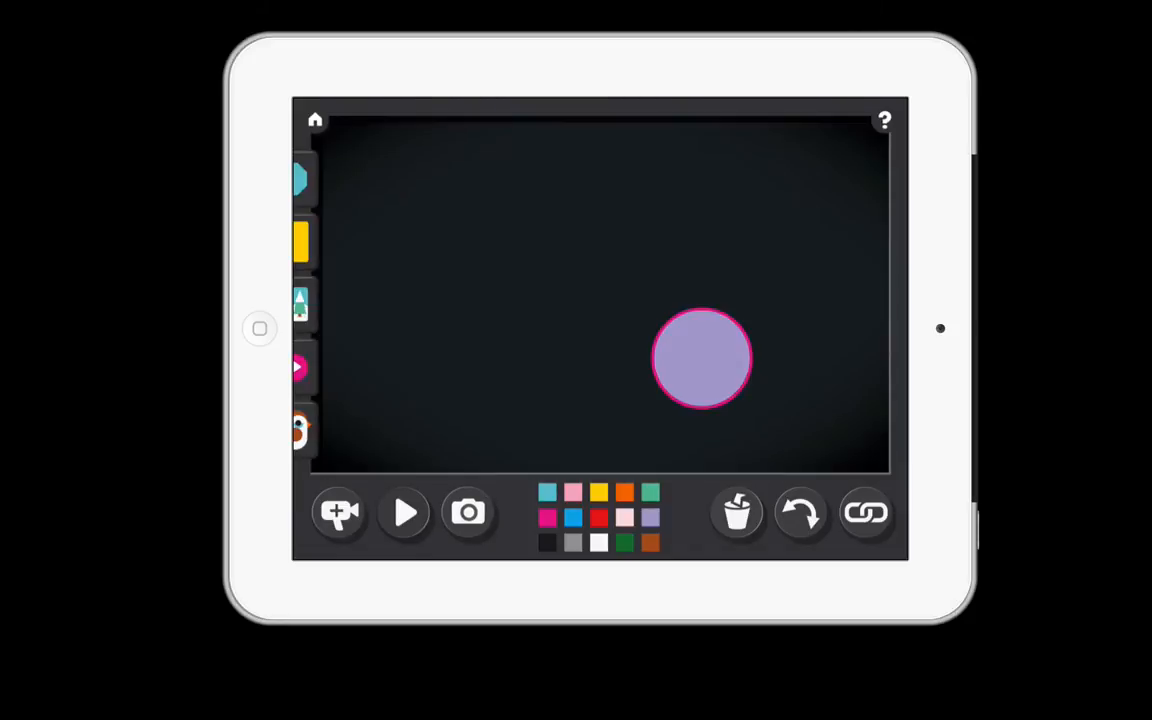
{"action": "left_click_drag", "start_coordinate": [700, 358], "coordinate": [698, 370]}
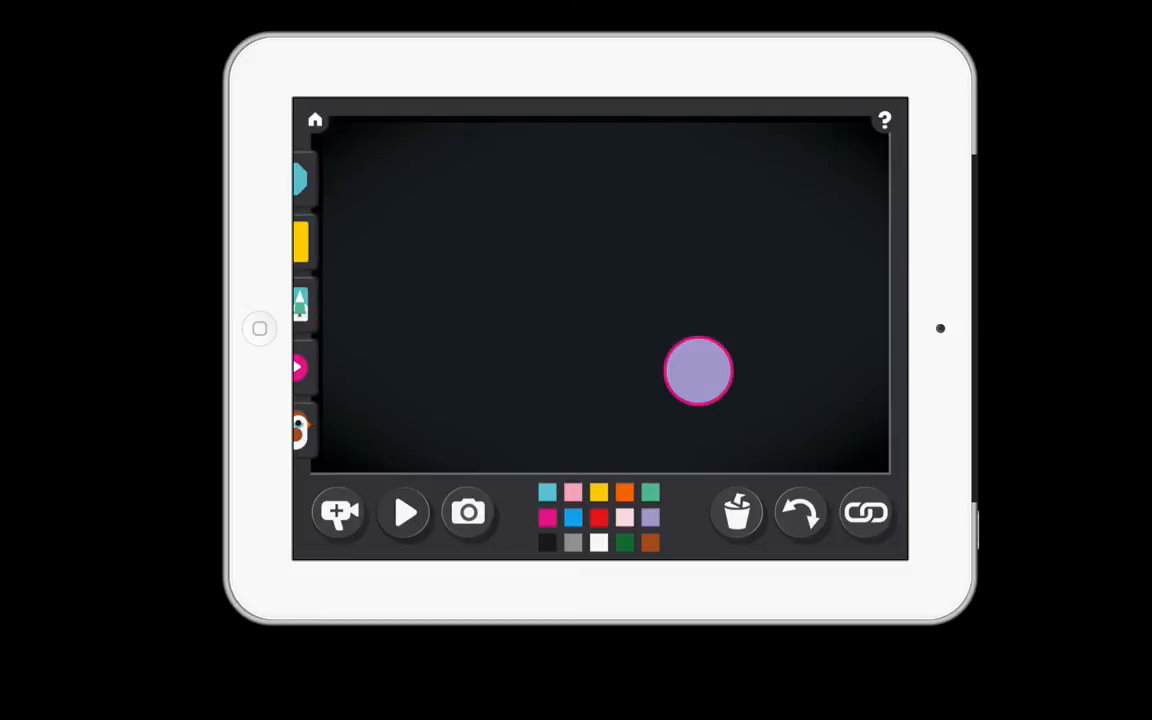
{"action": "left_click", "coordinate": [300, 180]}
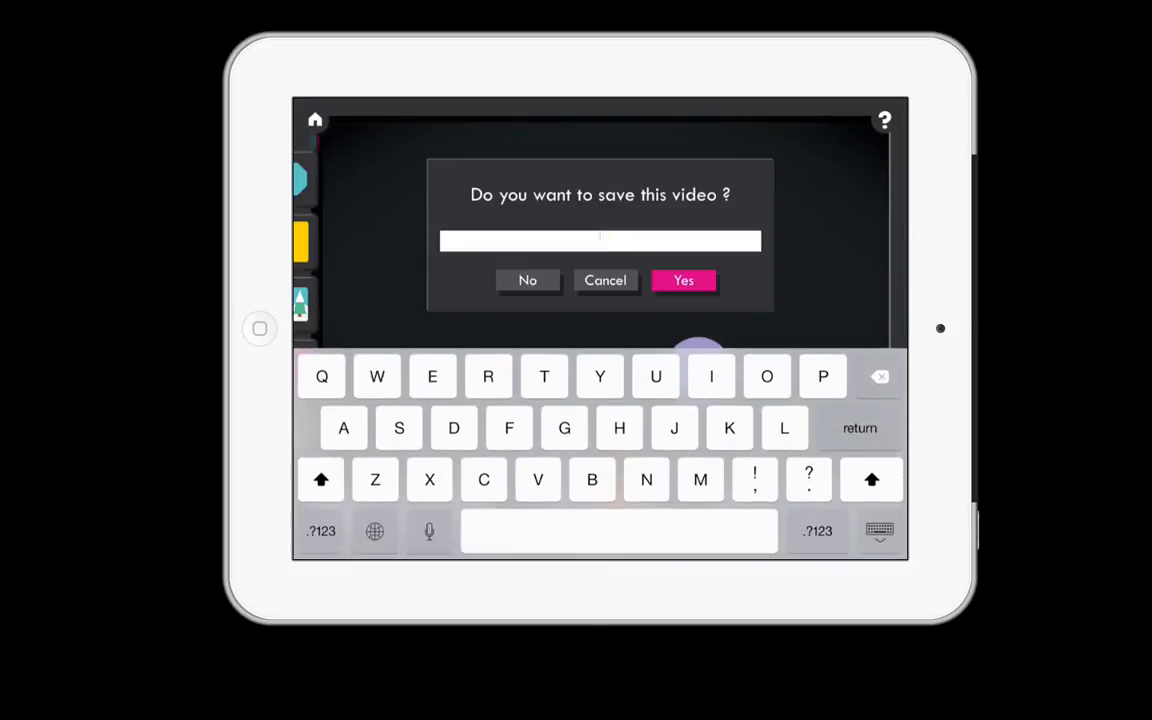
Dismiss the save prompt without saving and play back the circle animation
{"action": "left_click", "coordinate": [528, 280]}
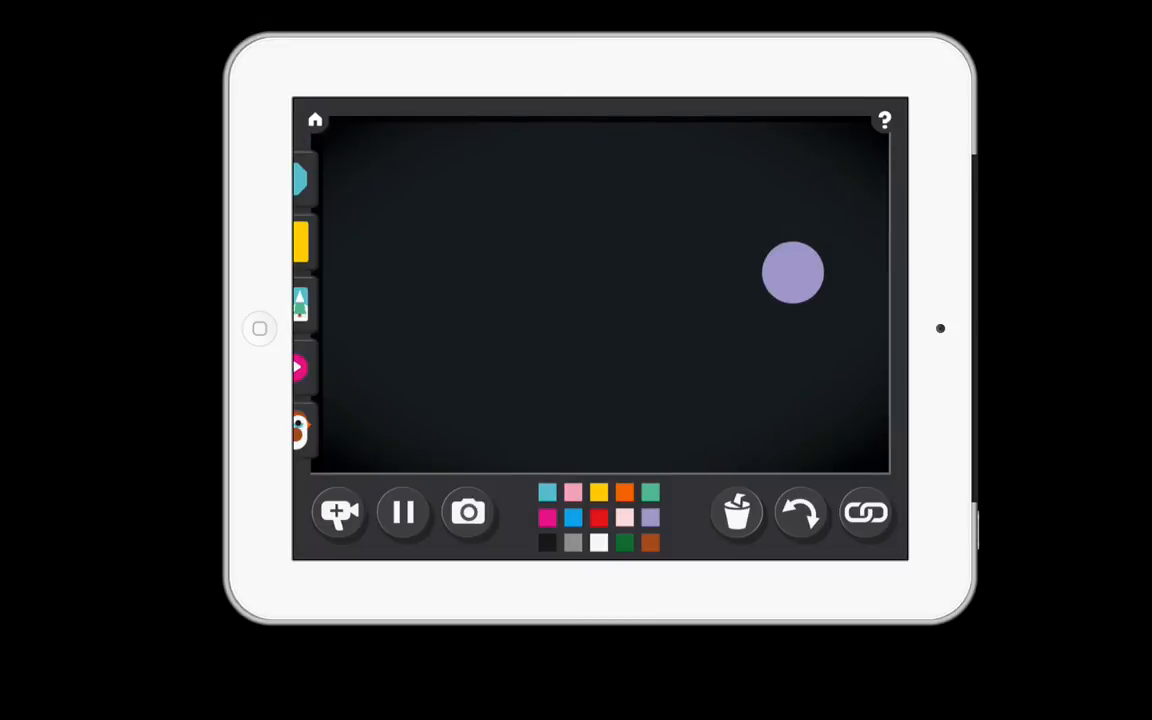
Stop playback and finish the coloured-circles movie to reach the save prompt
{"action": "left_click", "coordinate": [404, 512]}
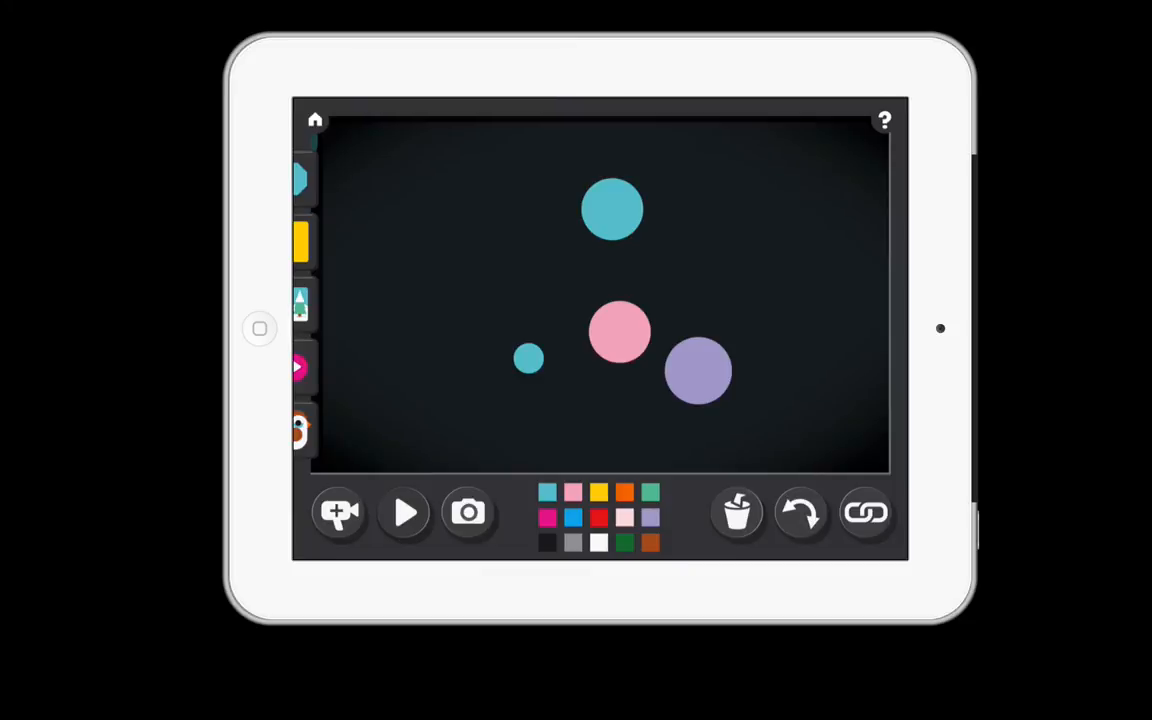
{"action": "left_click", "coordinate": [338, 512]}
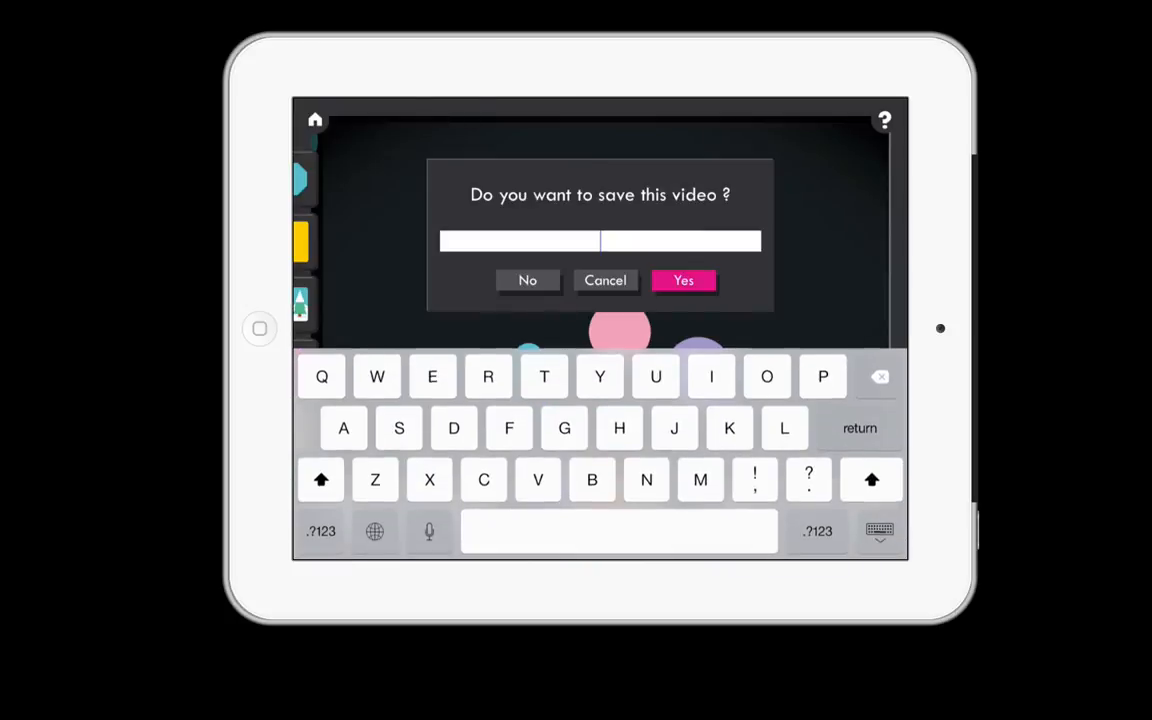
Name the movie 'T', confirm the save and return to the home screen
{"action": "type", "text": "T"}
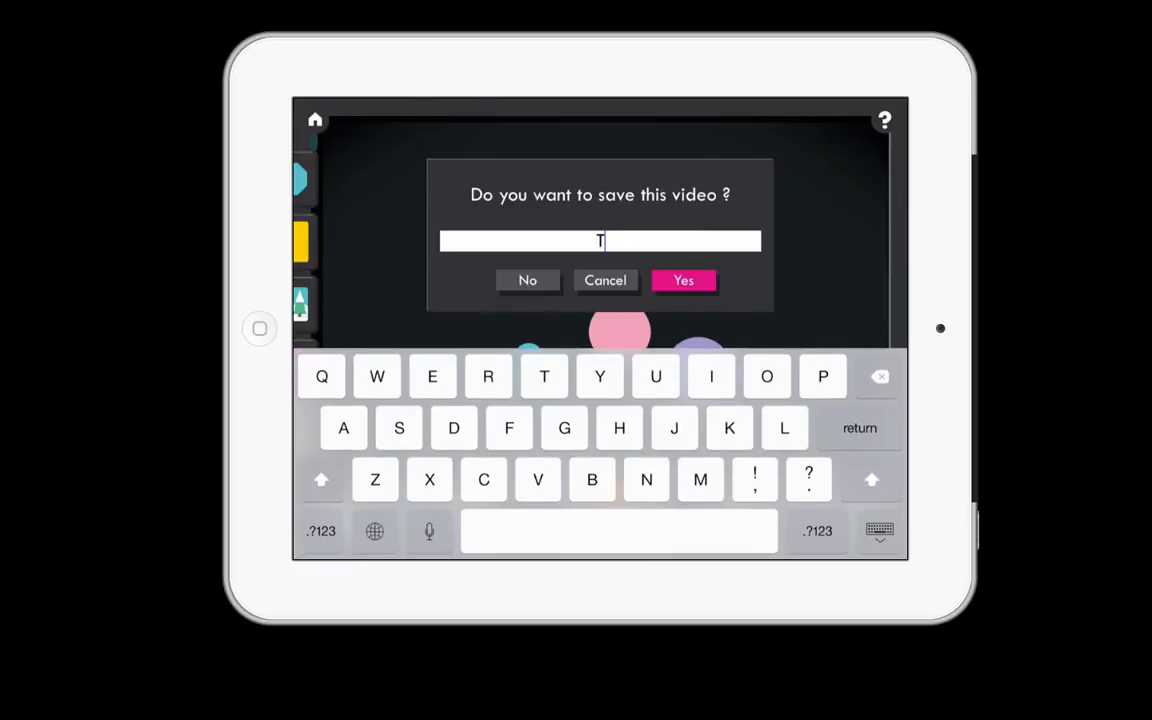
{"action": "left_click", "coordinate": [528, 280]}
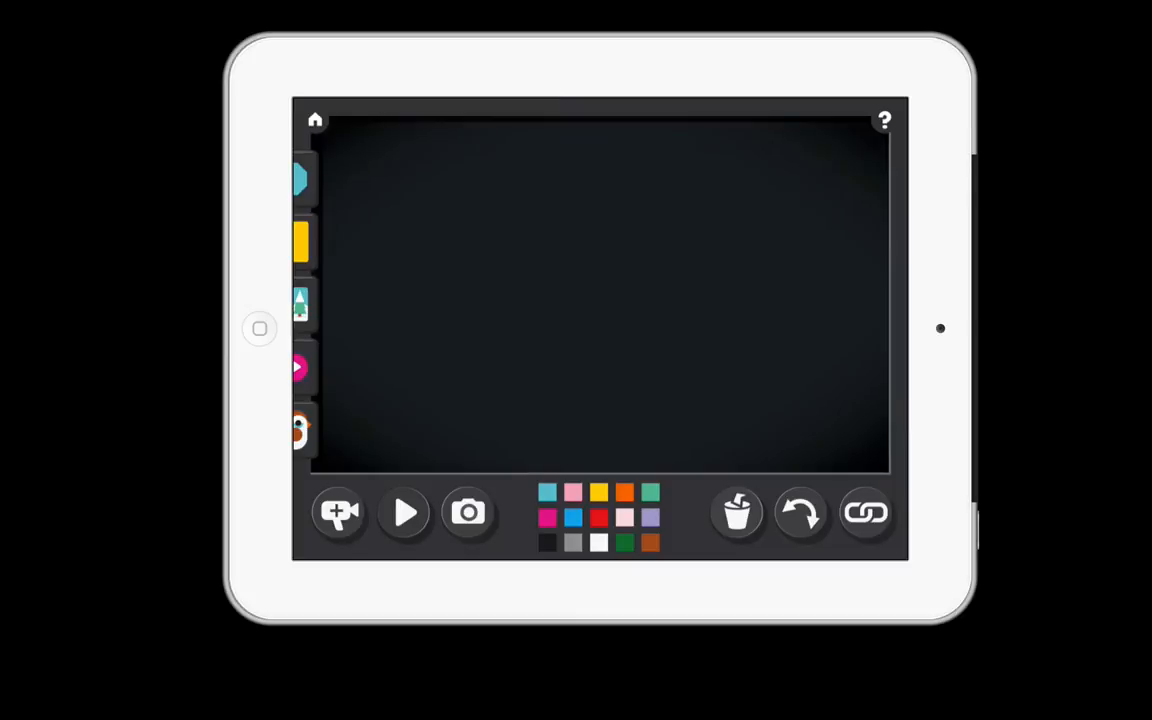
{"action": "left_click", "coordinate": [316, 120]}
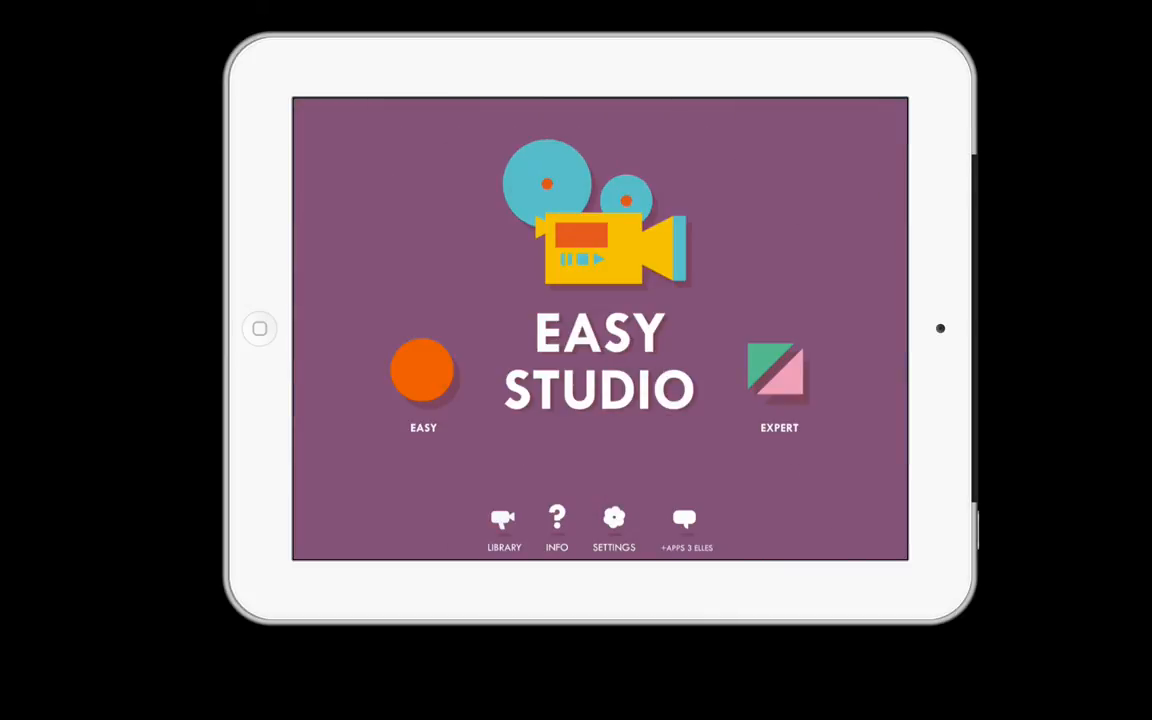
Open the Library, then go back to its thumbnail grid listing the saved TEST movie
{"action": "left_click", "coordinate": [504, 528]}
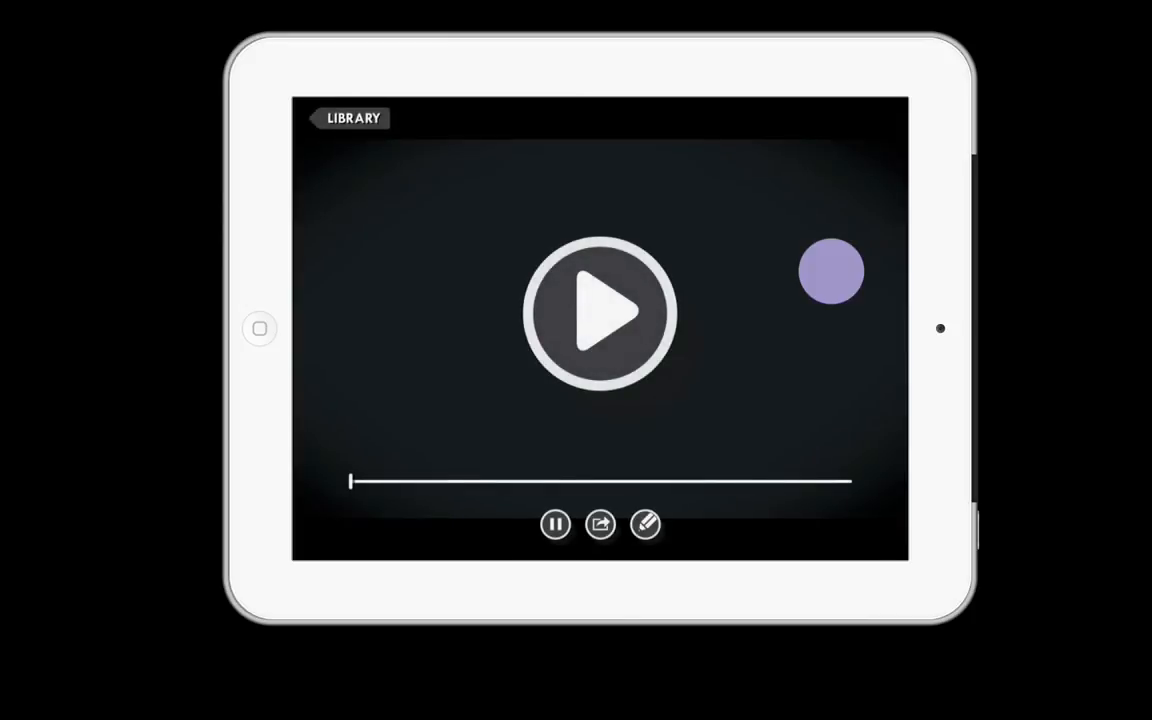
{"action": "left_click", "coordinate": [352, 118]}
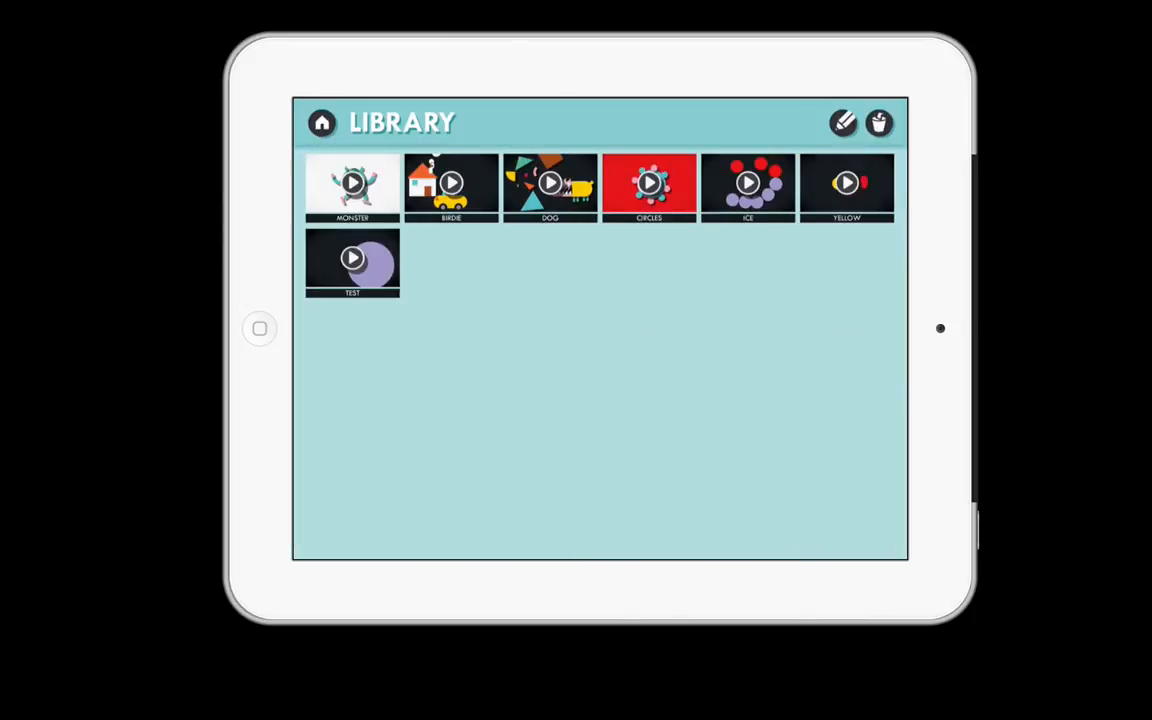